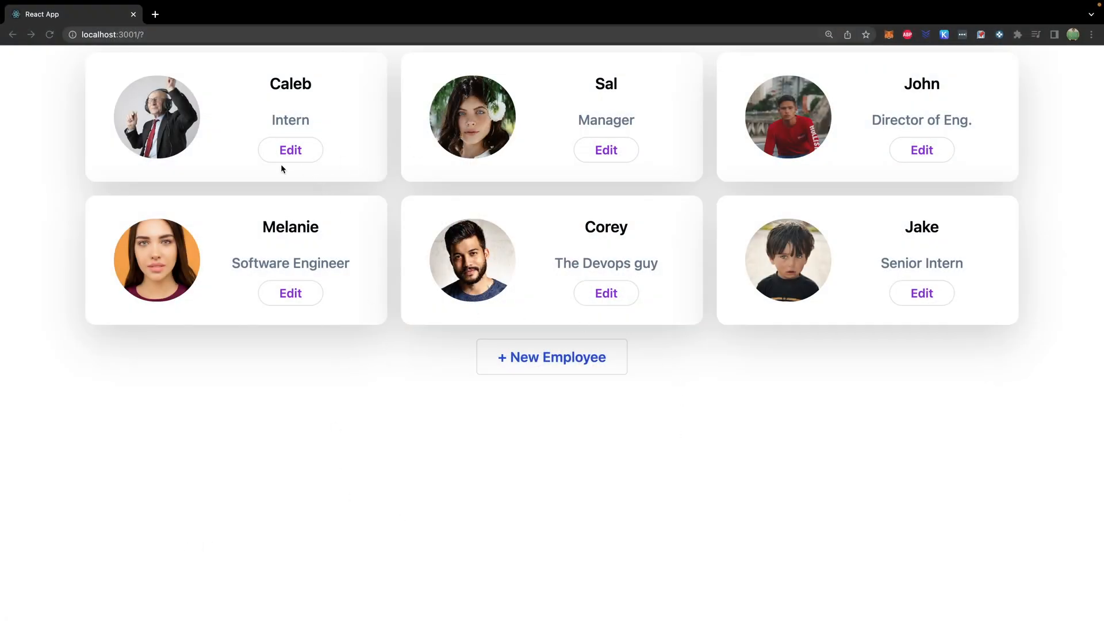
# Edit Caleb's card, replace his Intern role with 'engineer', and save the update
pyautogui.click(290, 150)
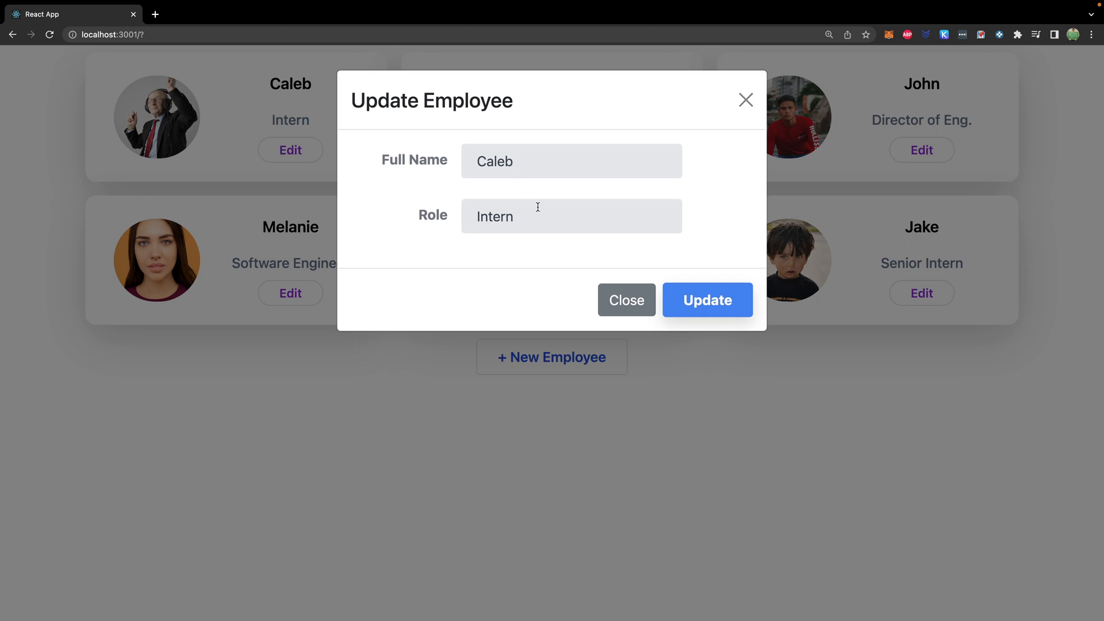
pyautogui.write('engi')
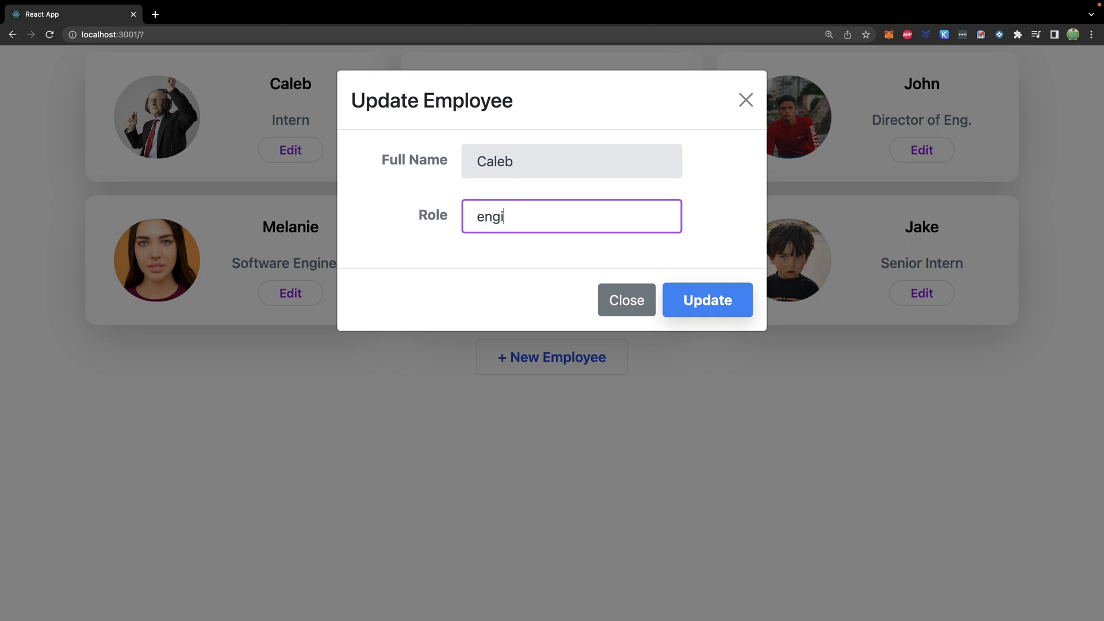
pyautogui.click(706, 299)
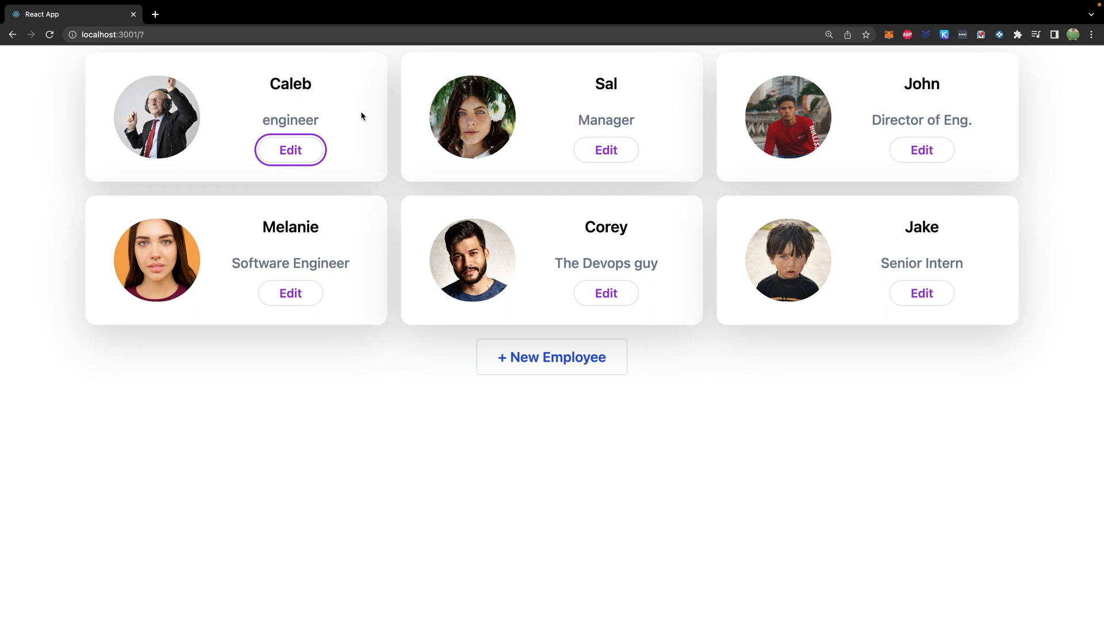
pyautogui.moveTo(383, 122)
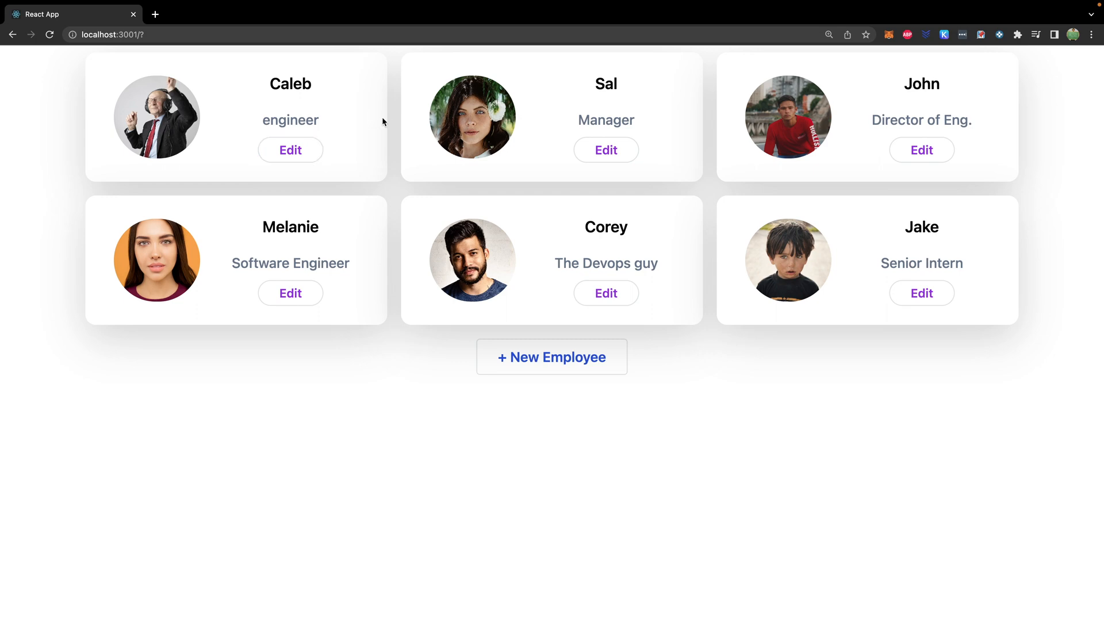